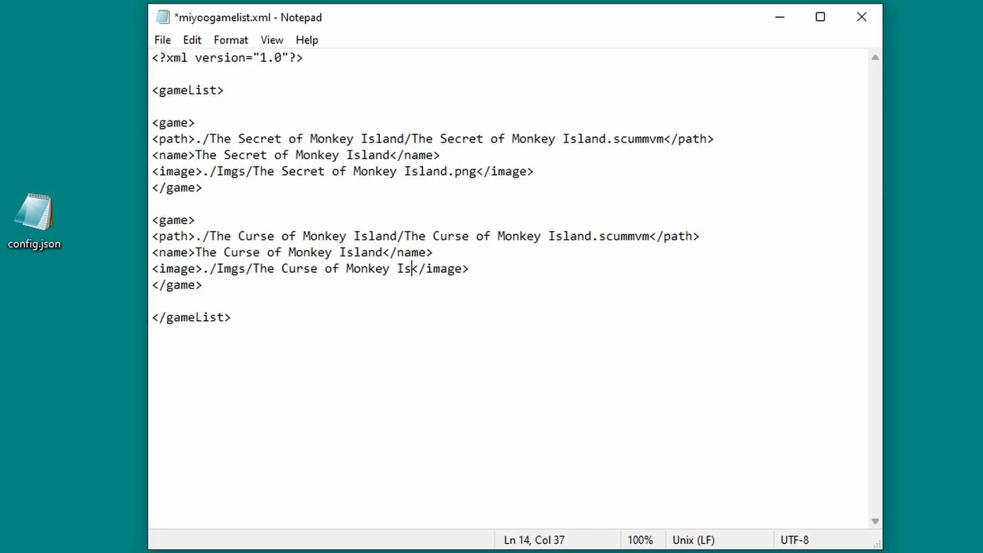
{"action": "type", "text": "land."}
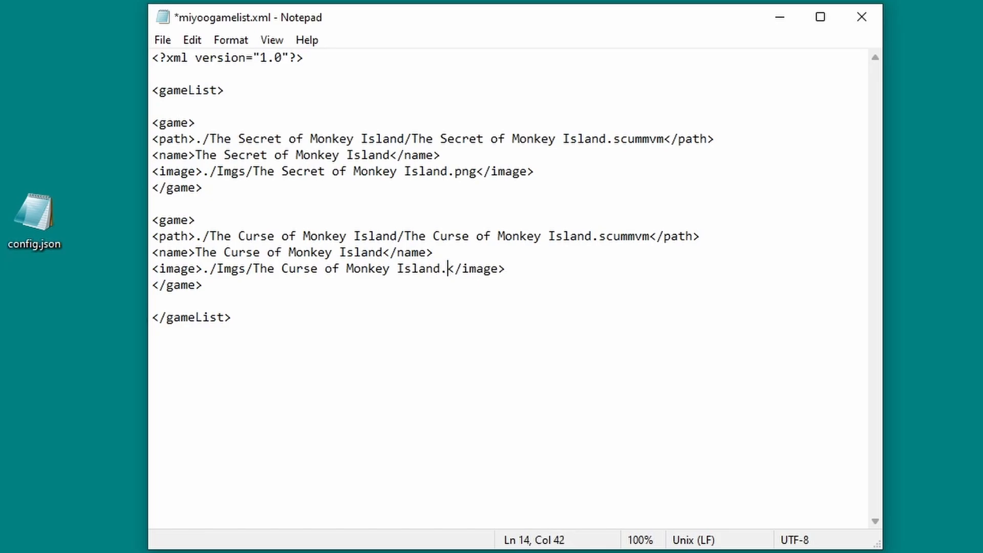
{"action": "type", "text": "png"}
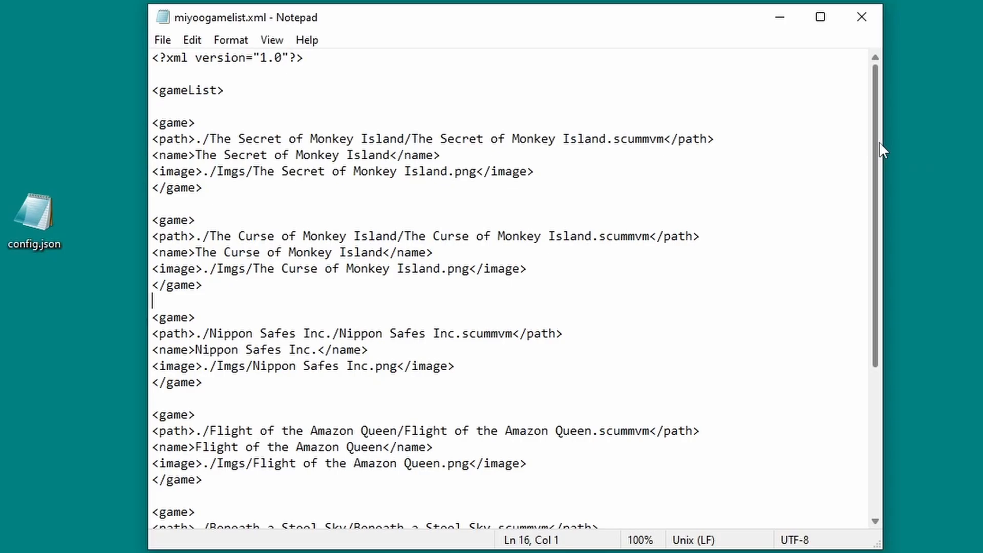
{"action": "scroll", "scroll_direction": "down", "scroll_amount": 3}
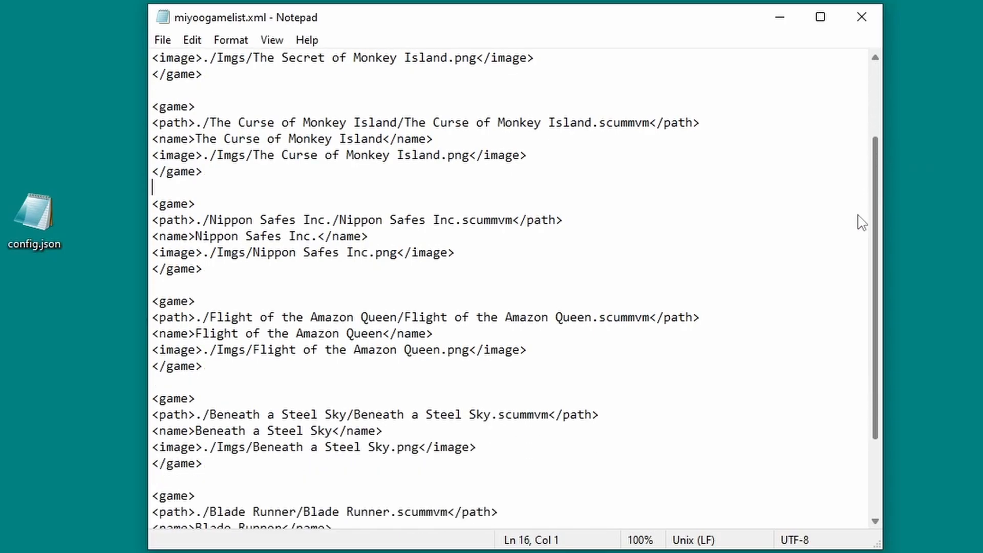